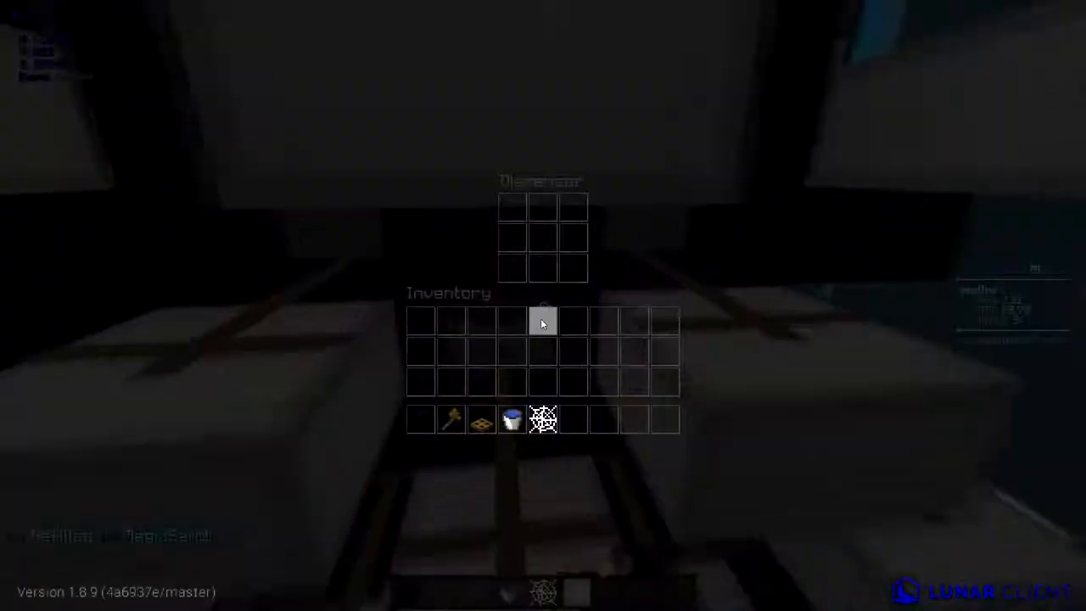
- Dismiss the dispenser's contents screen so the cannon's button location can be saved
key(Escape)
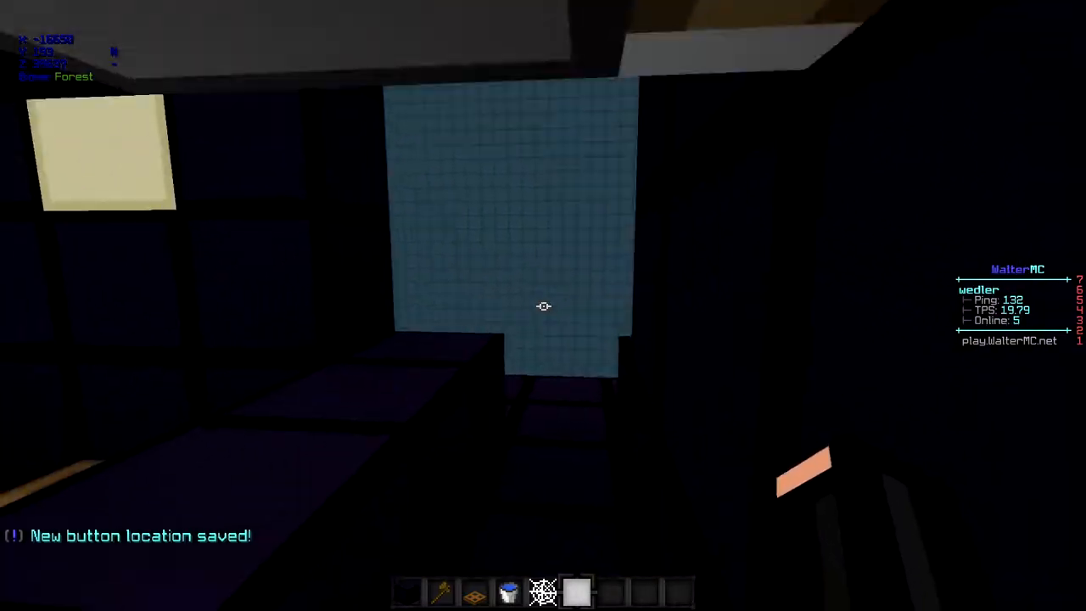
mouse_move(543, 306)
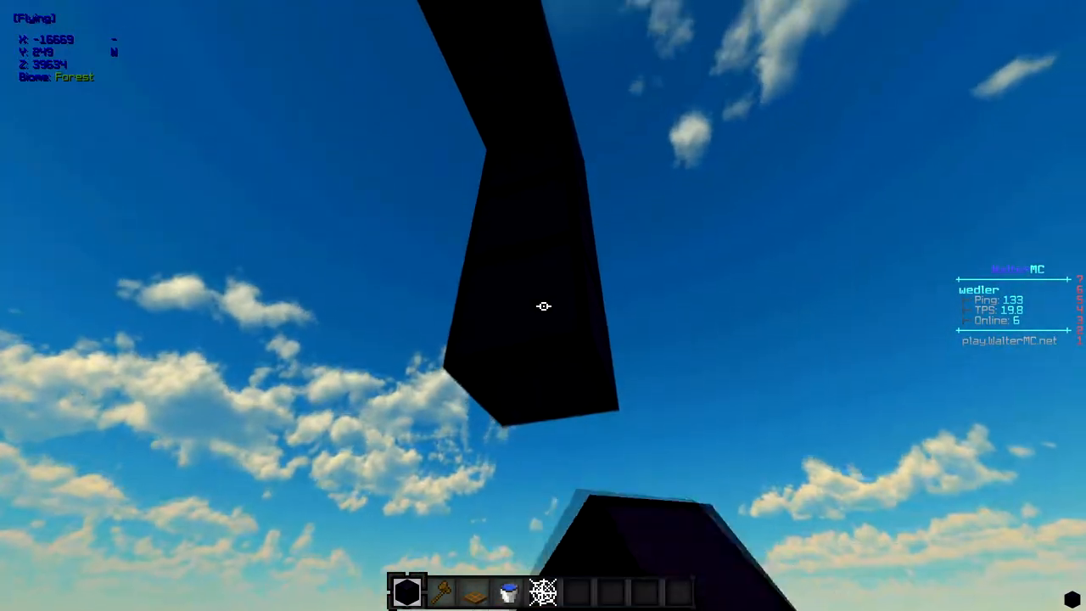
mouse_move(543, 306)
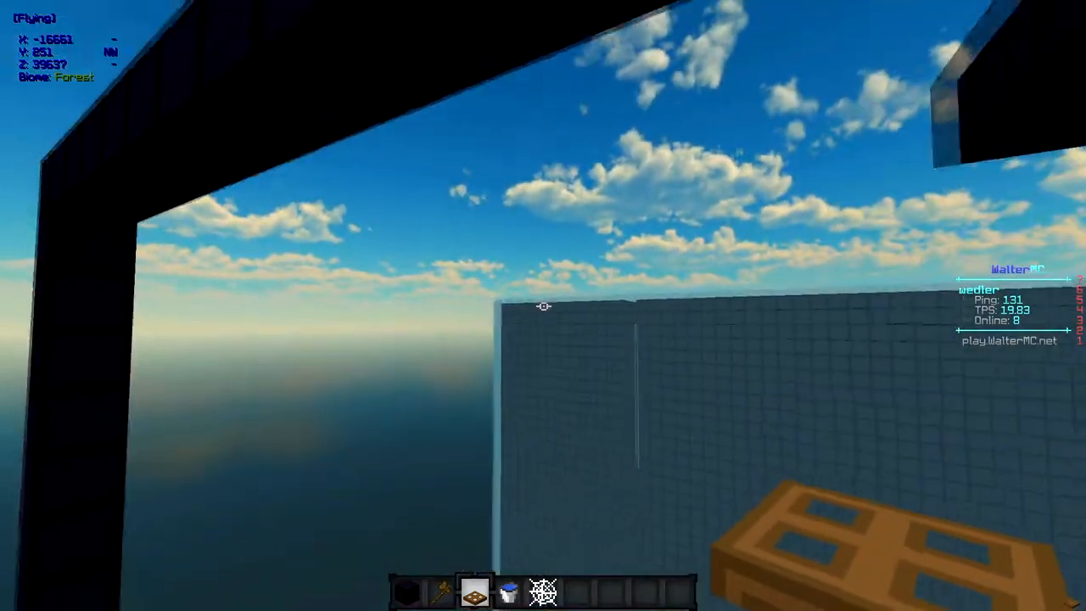
mouse_move(543, 305)
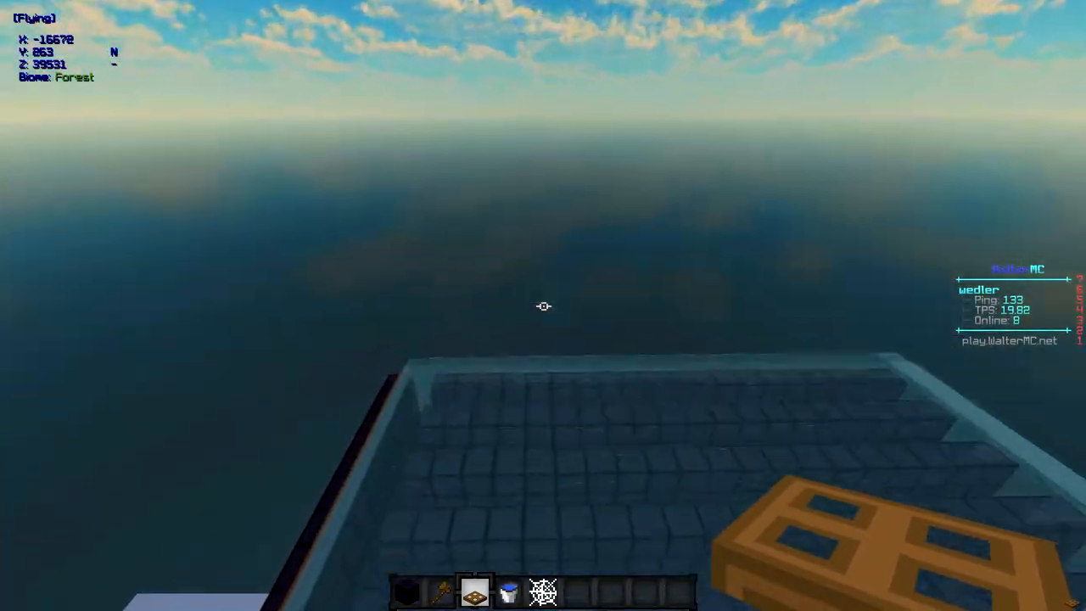
mouse_move(543, 305)
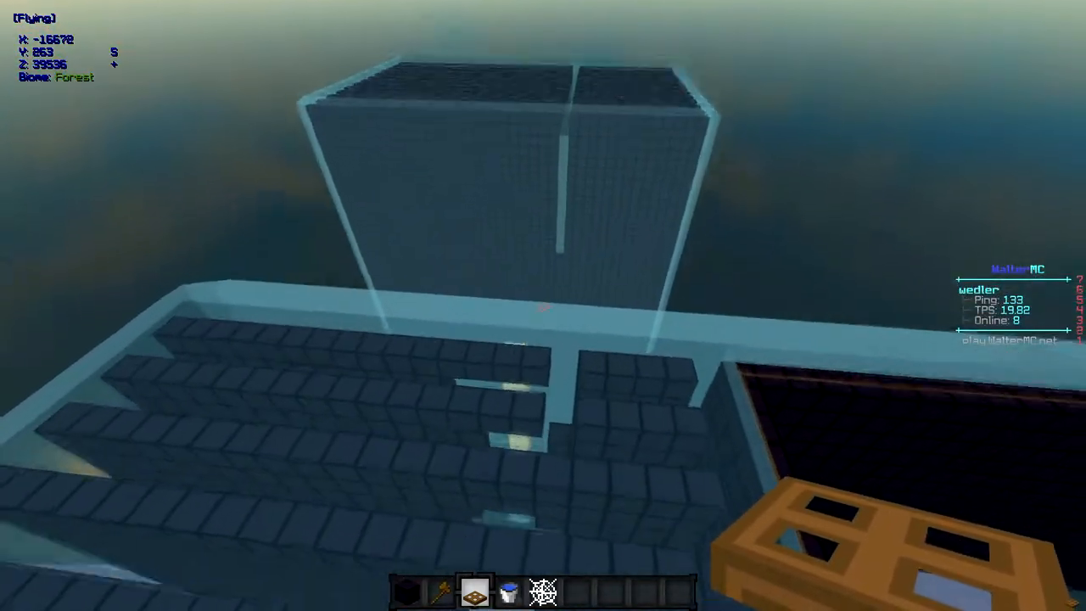
mouse_move(543, 305)
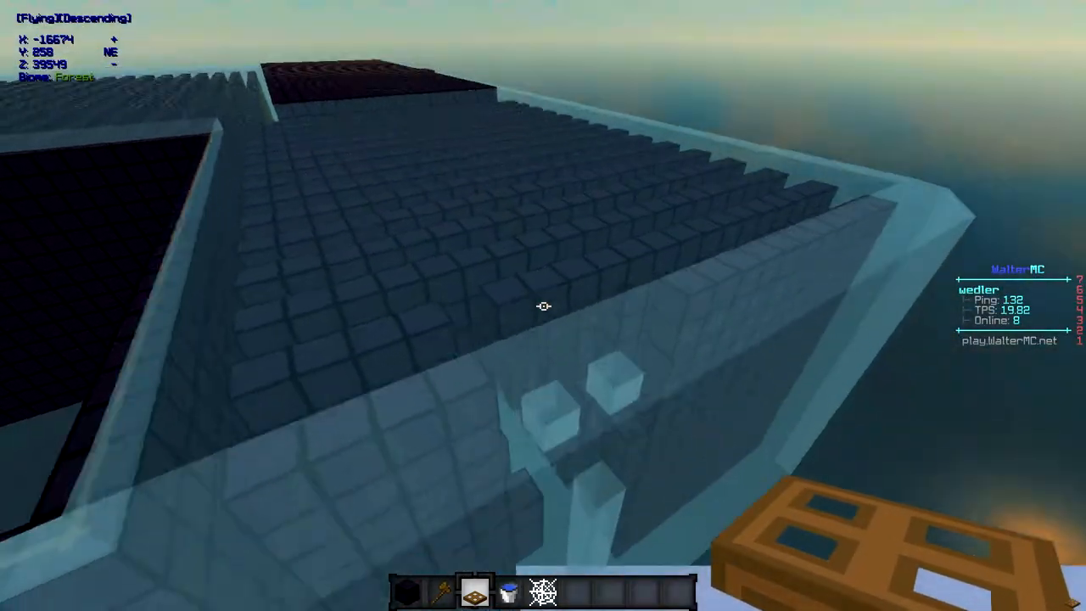